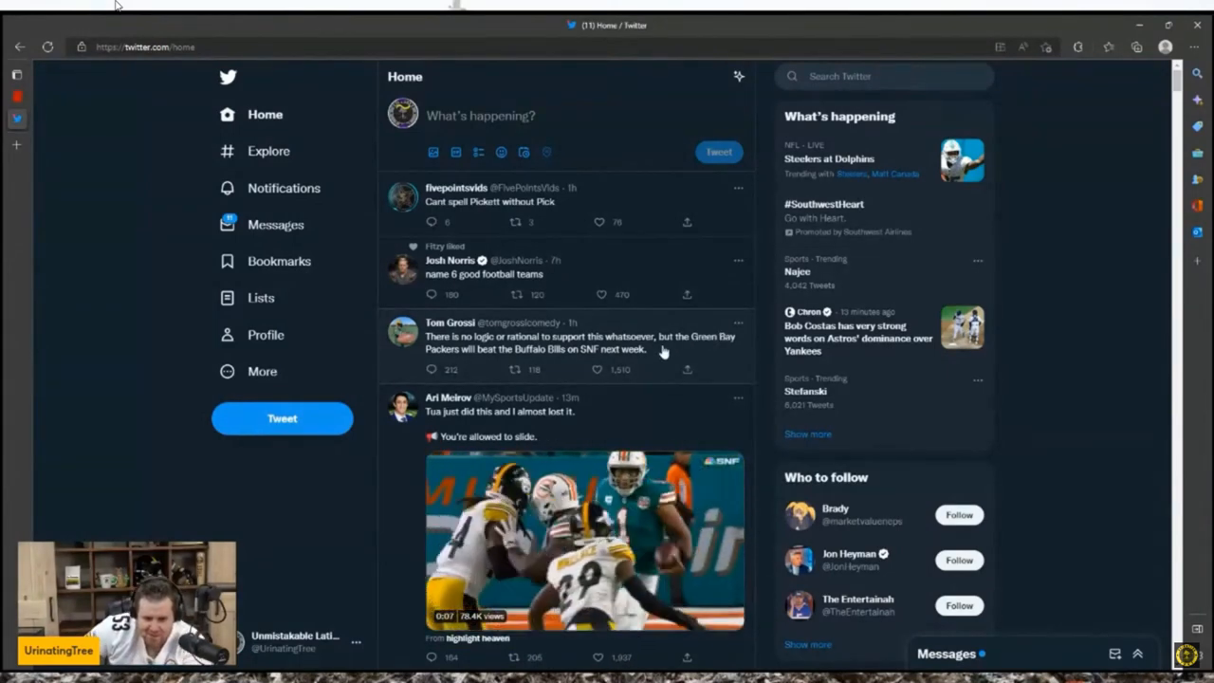
# Reply "They're going to hurt you again, I see." to Tom Grossi's Packers-Bills prediction tweet.
pyautogui.click(569, 341)
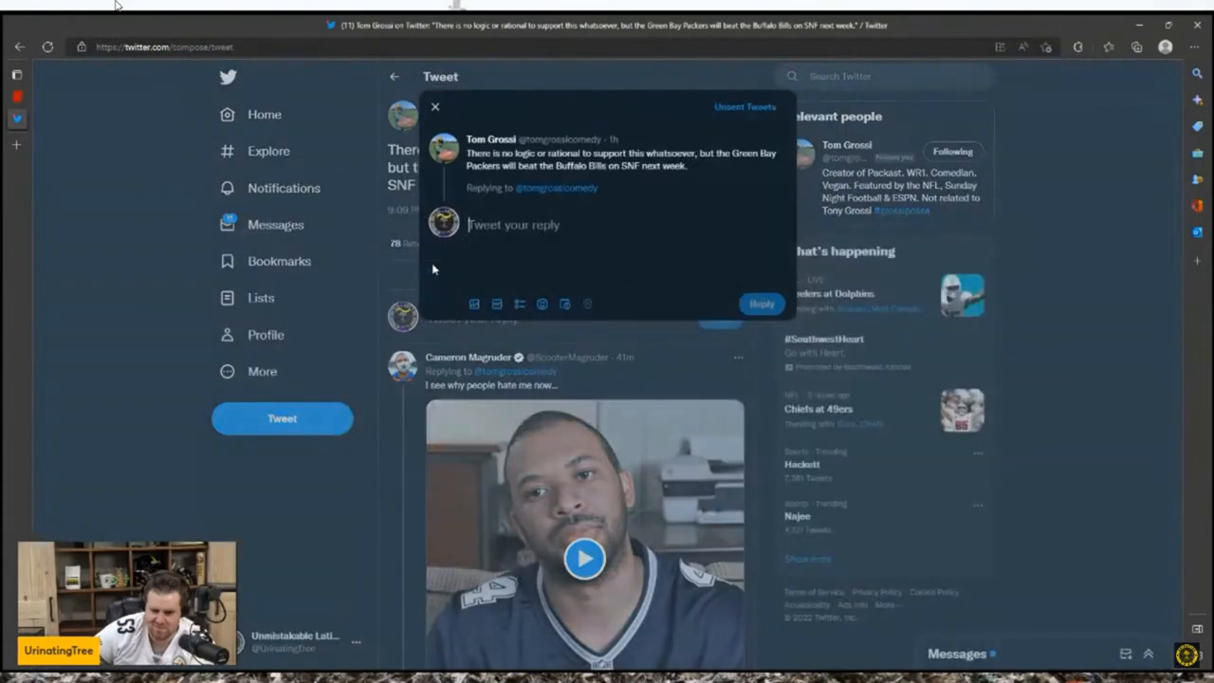
pyautogui.write("They're going to hurt you again")
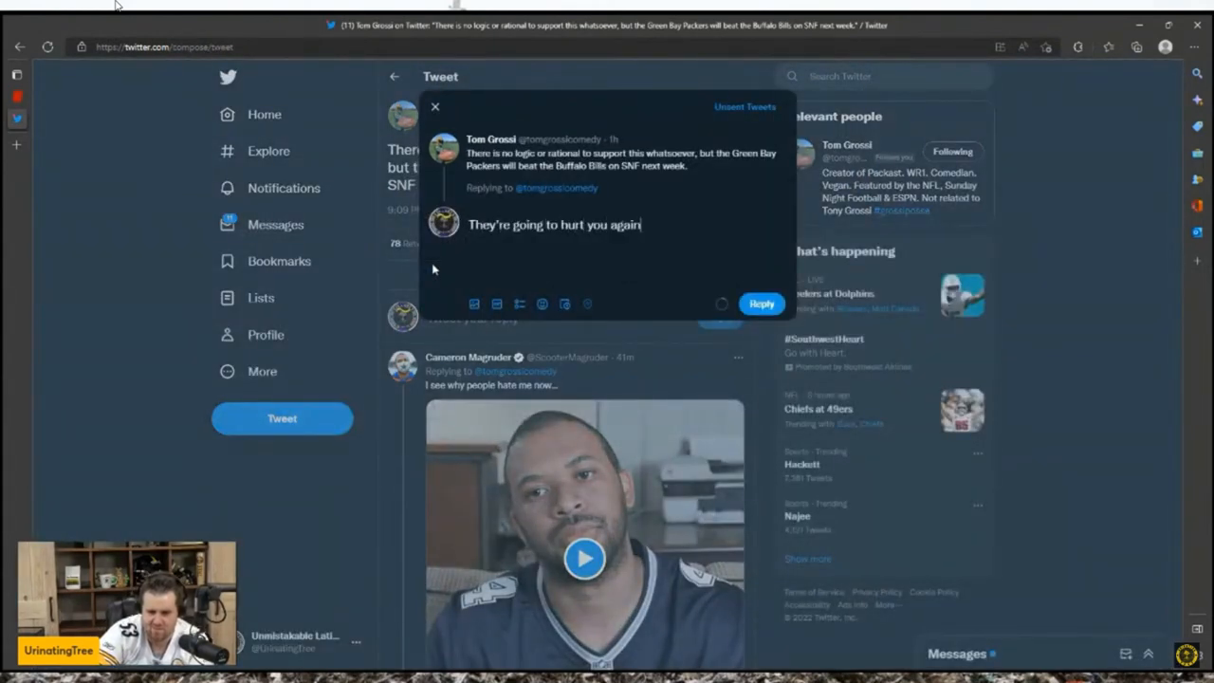
pyautogui.write(', I see')
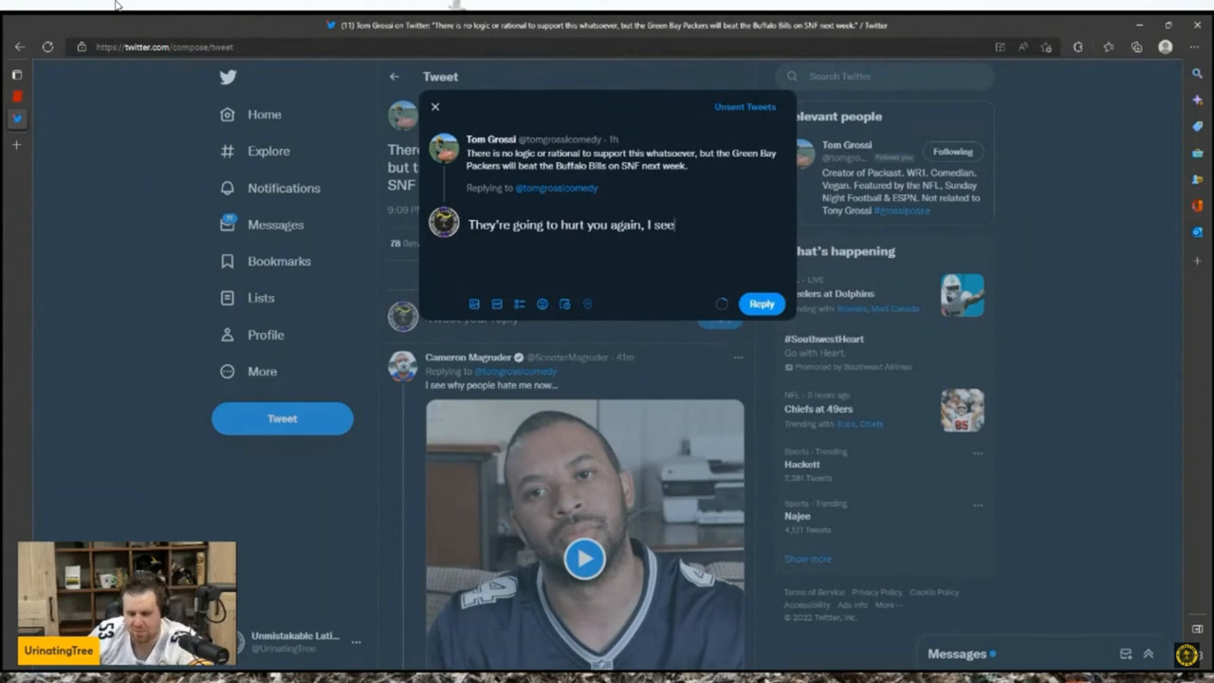
pyautogui.click(760, 303)
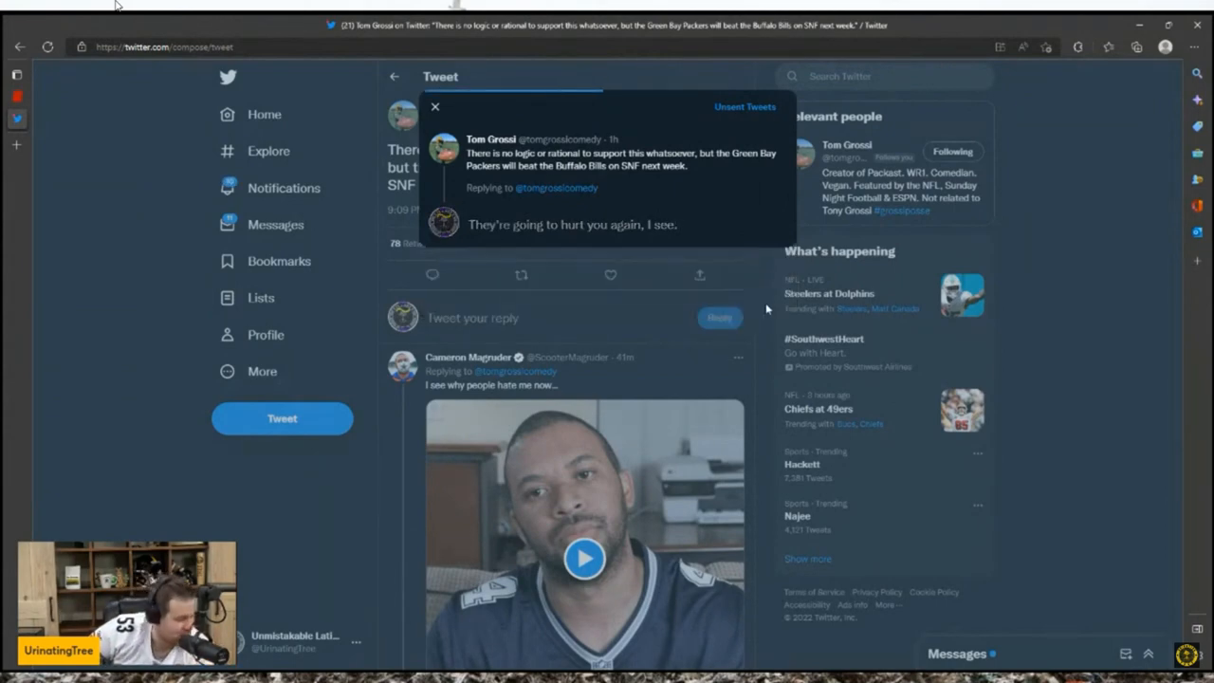
# Return to Tom Grossi's tweet page with the new reply listed in the thread.
pyautogui.click(719, 317)
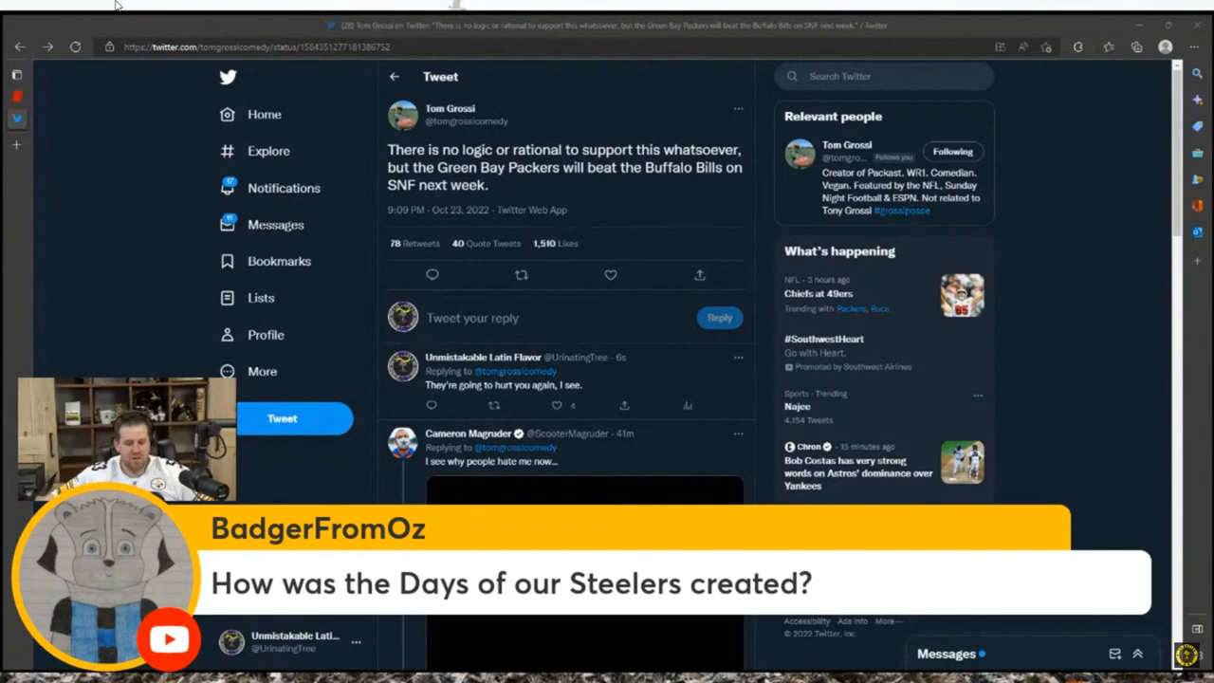
# Search UrinatingTree's 'Days of our Steelers' tweets, browse results, then refine the query with 'antonio'.
pyautogui.click(882, 75)
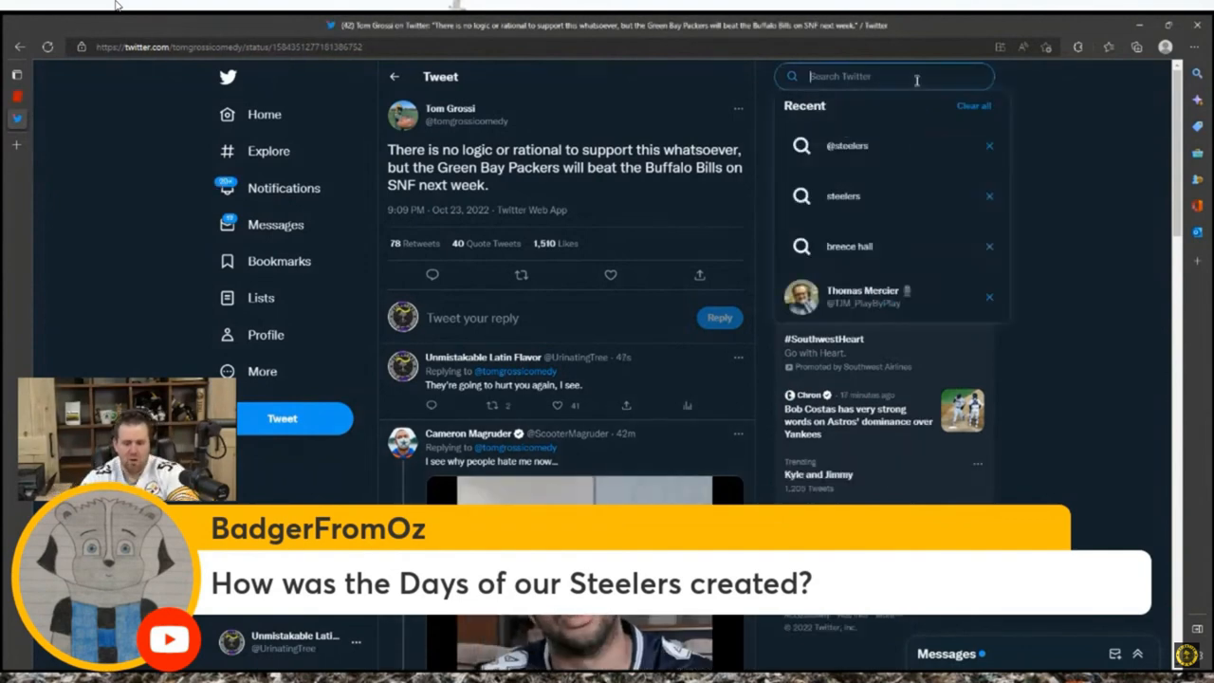
pyautogui.write('urinatingtree days of our steelers')
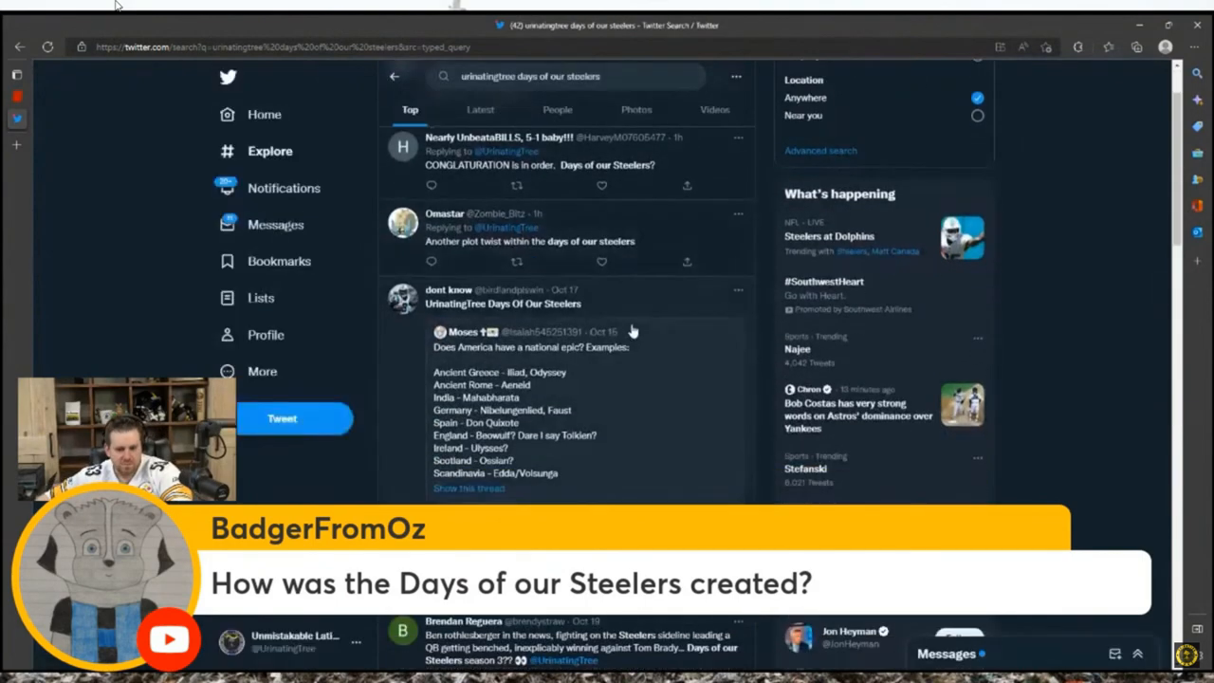
pyautogui.scroll(-3)
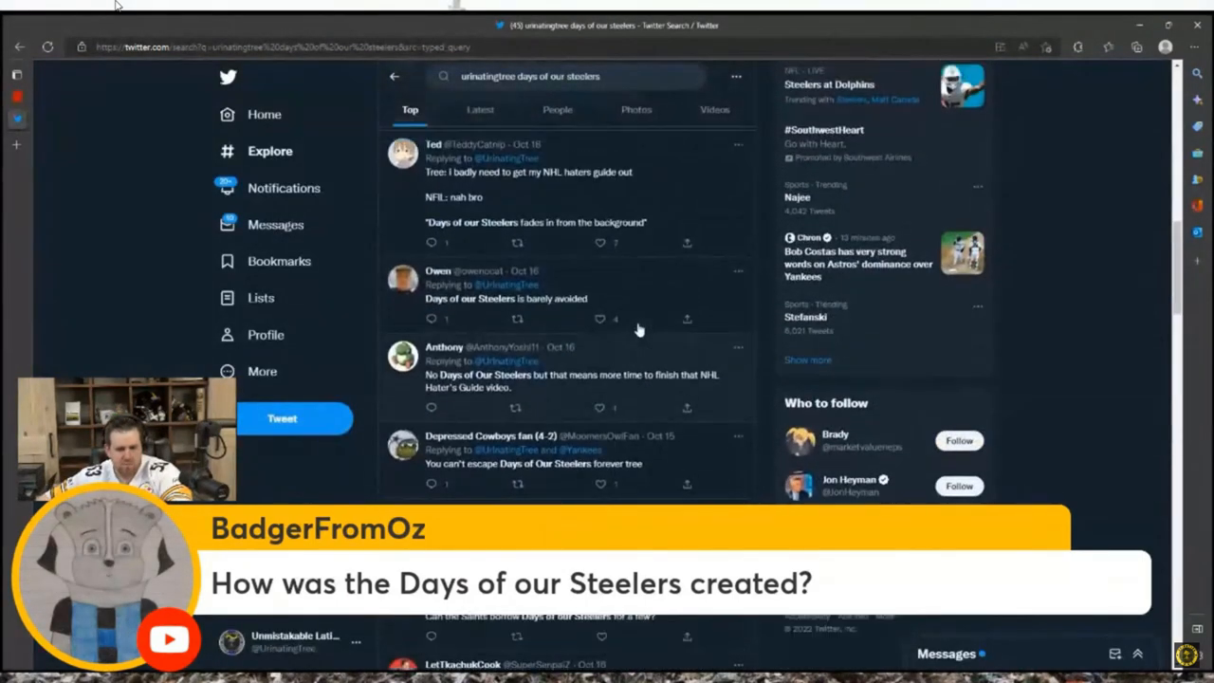
pyautogui.write('a')
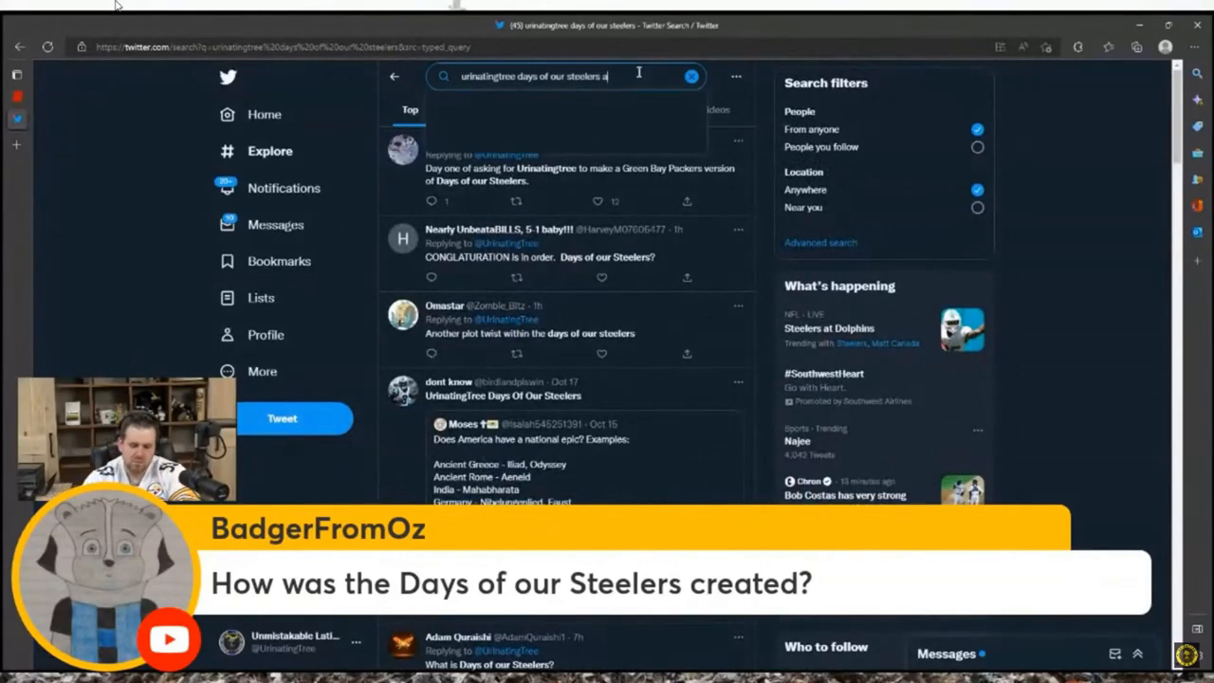
pyautogui.write('antonio')
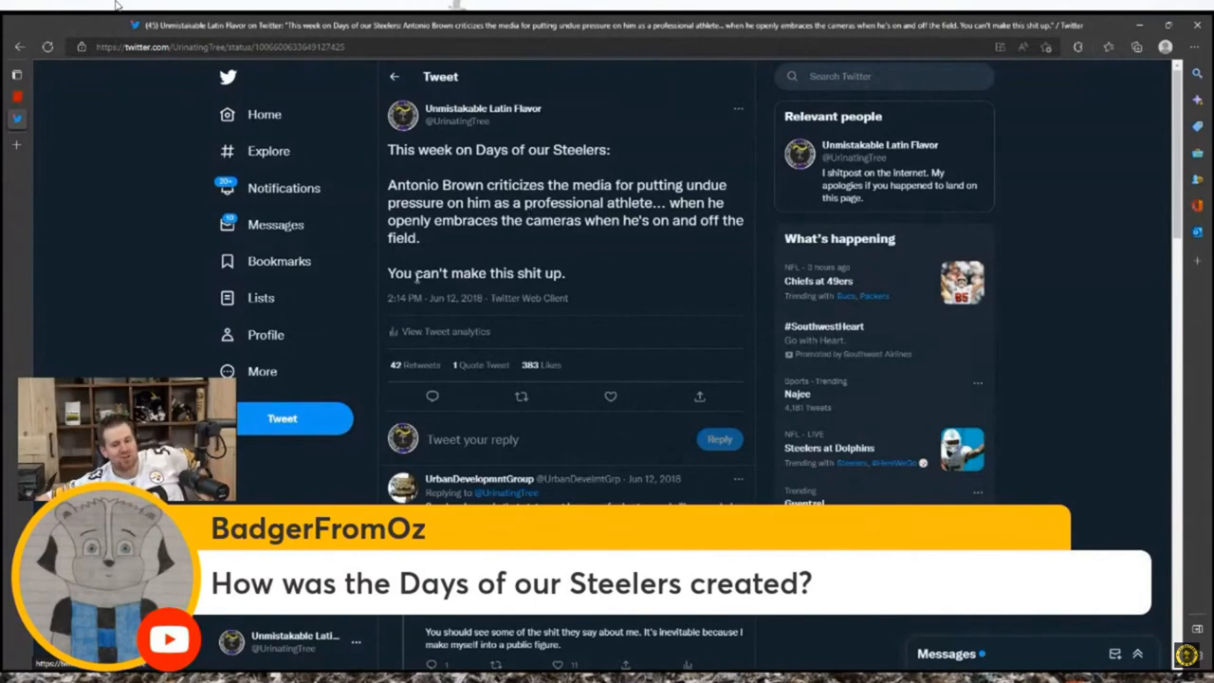
pyautogui.moveTo(537, 309)
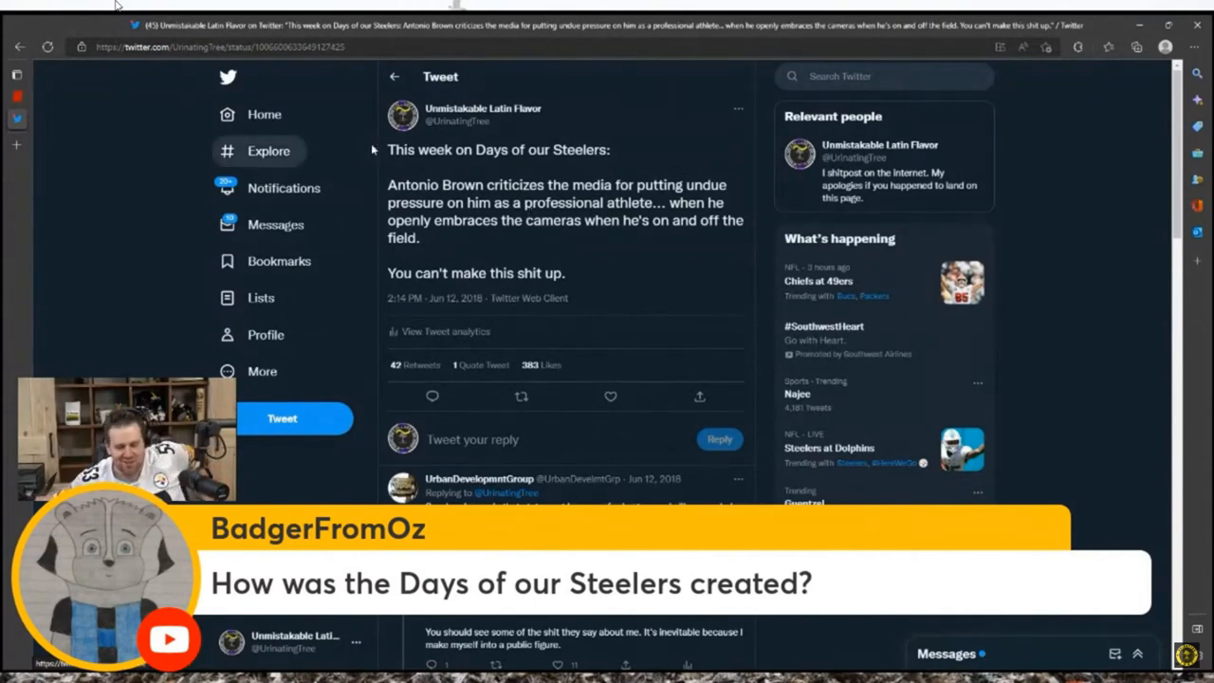
pyautogui.moveTo(557, 352)
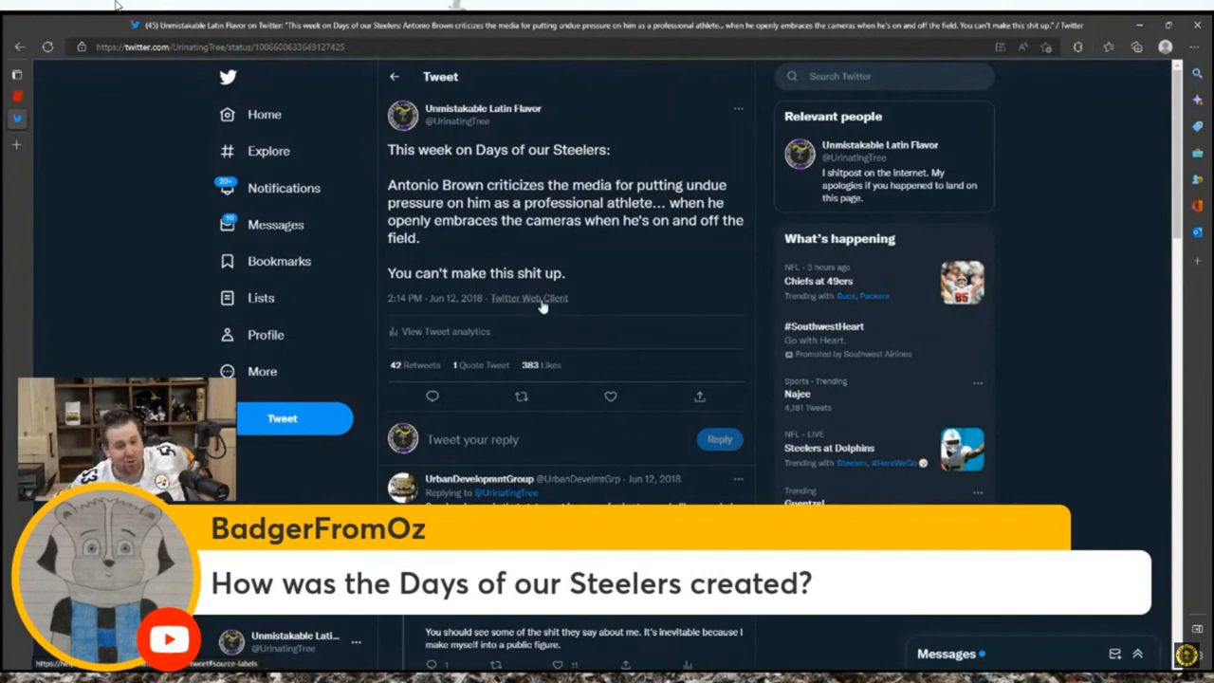
pyautogui.moveTo(578, 288)
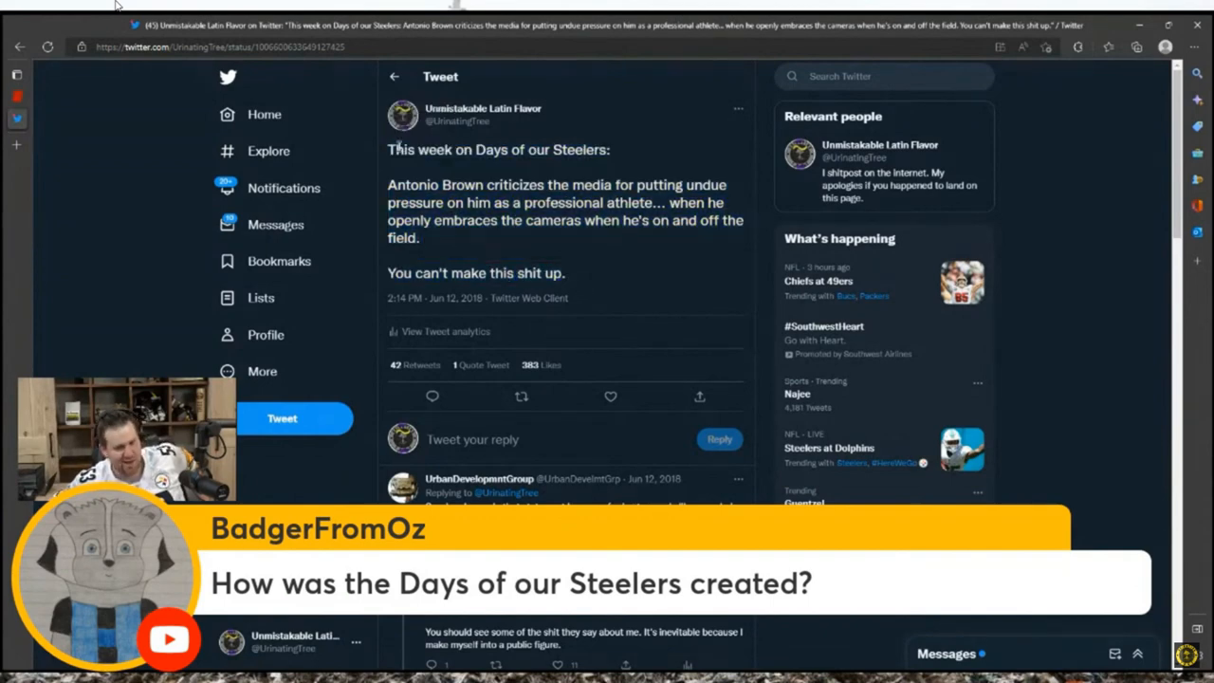
pyautogui.moveTo(607, 276)
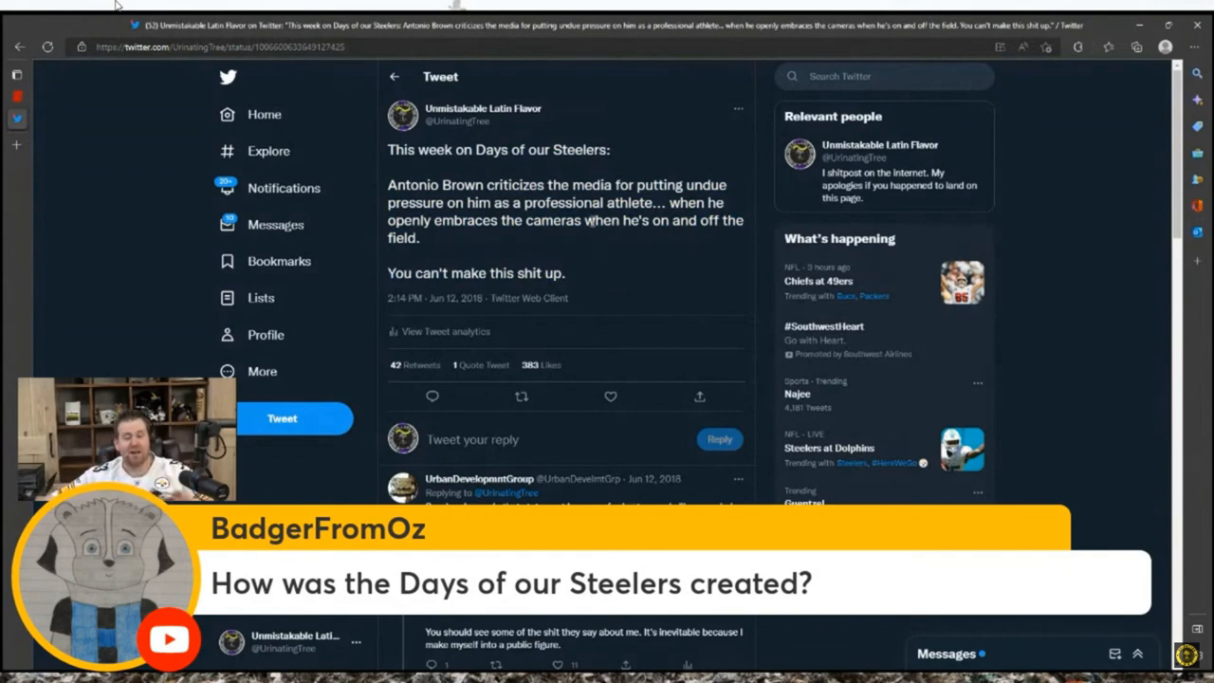
pyautogui.moveTo(268, 151)
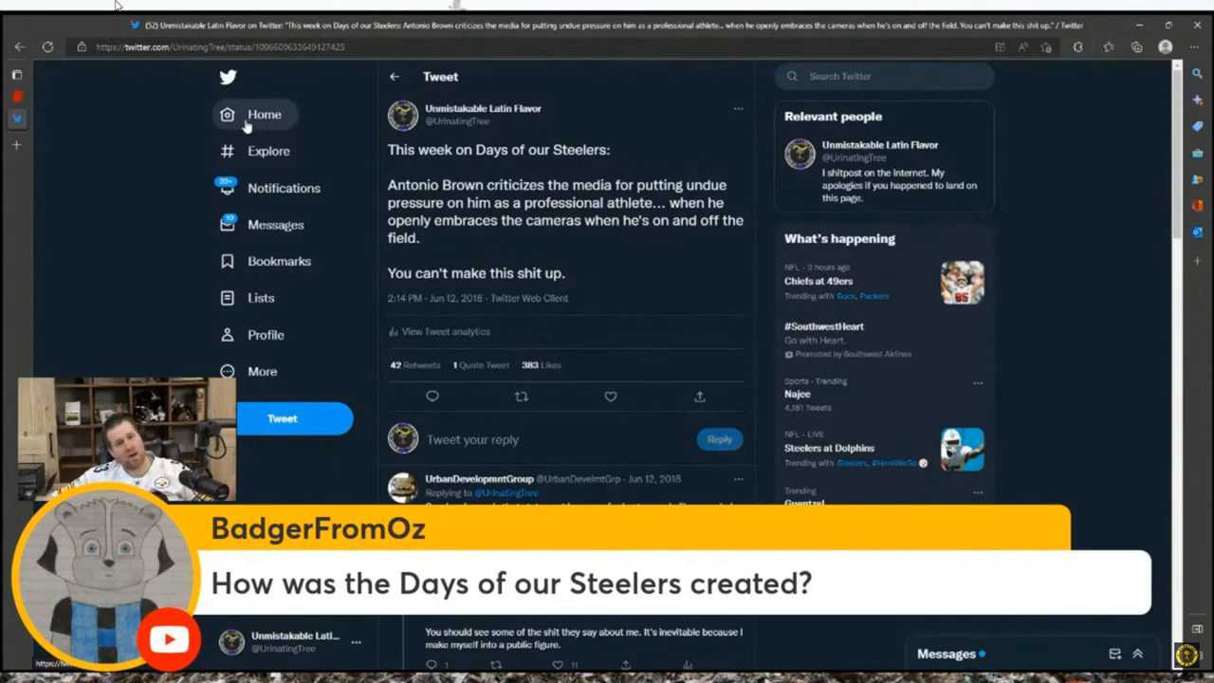
# Go back to the Home feed and focus the Search Twitter box.
pyautogui.click(265, 114)
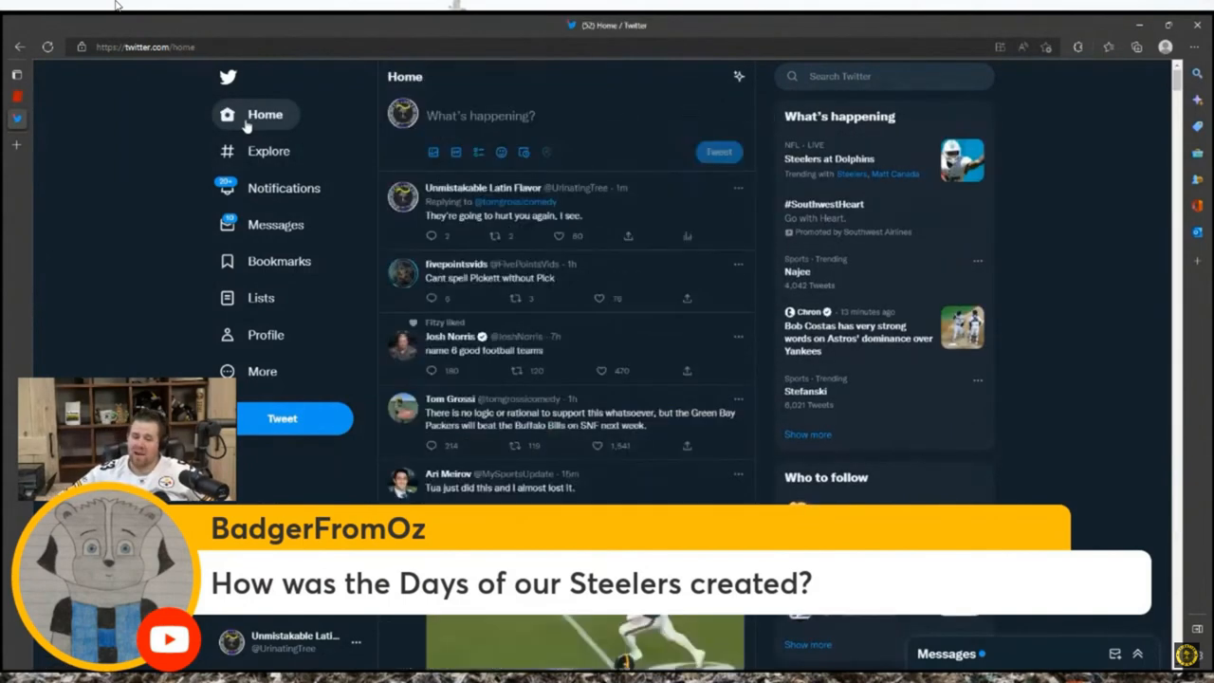
pyautogui.click(264, 113)
pyautogui.write('steelers')
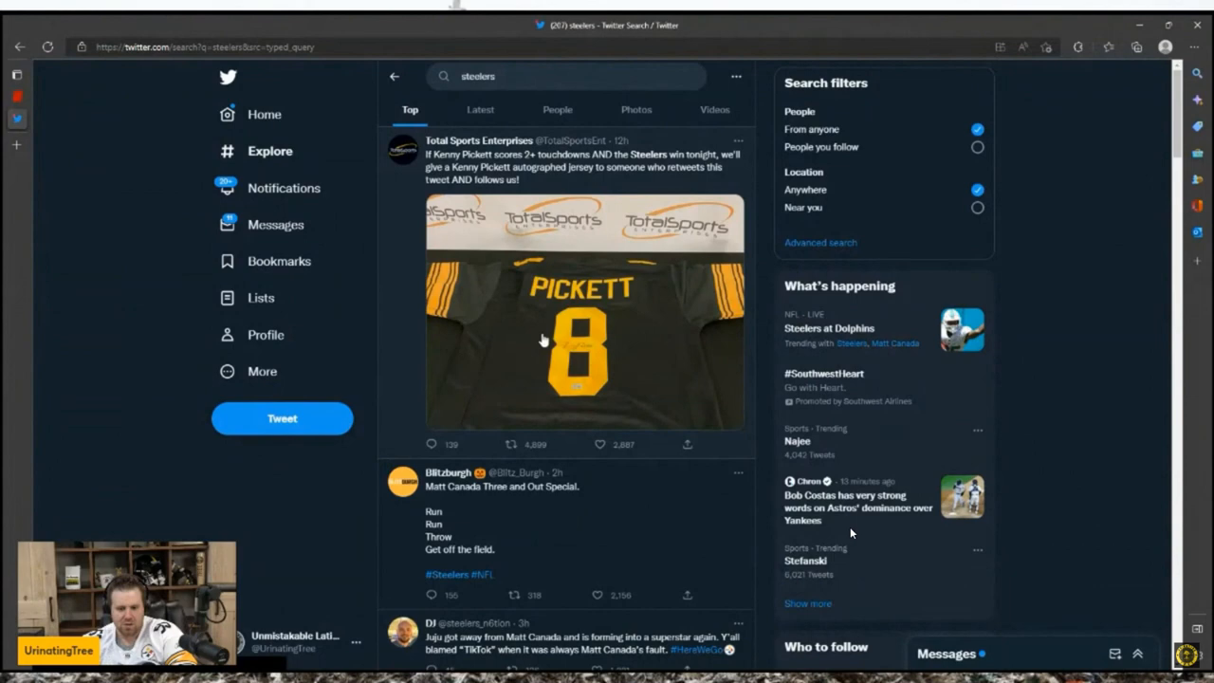
# Browse the 'steelers' search results and the #Steelers hashtag feed.
pyautogui.scroll(-3)
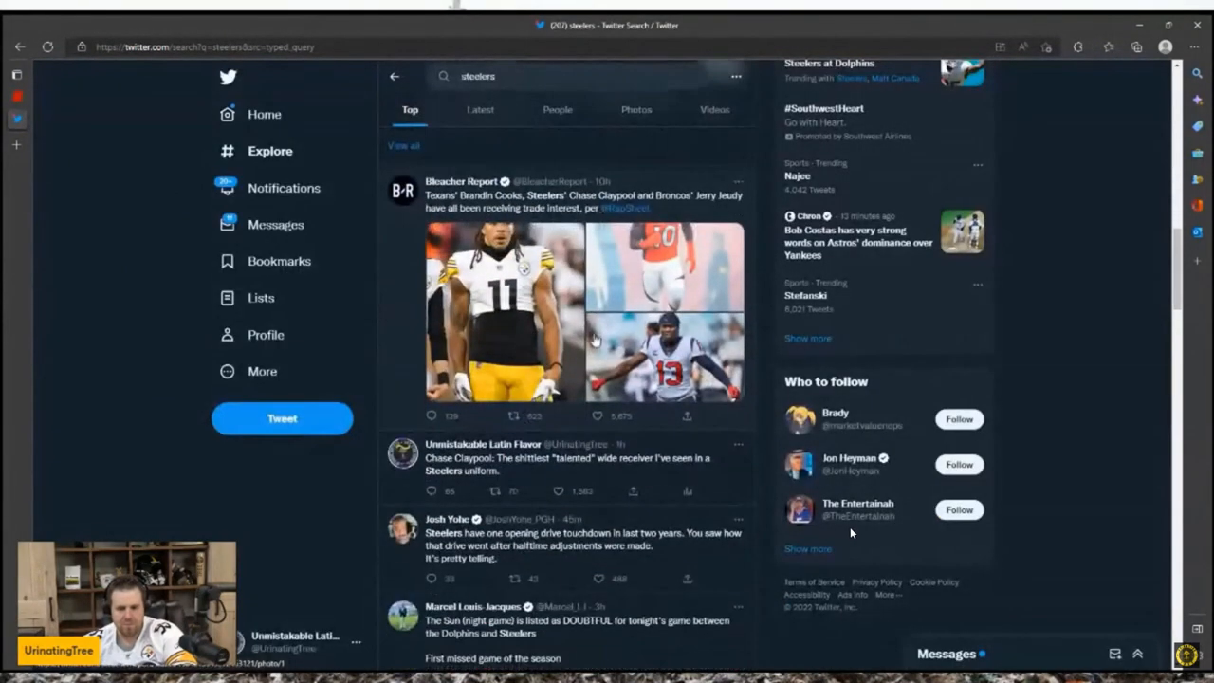
pyautogui.scroll(-3)
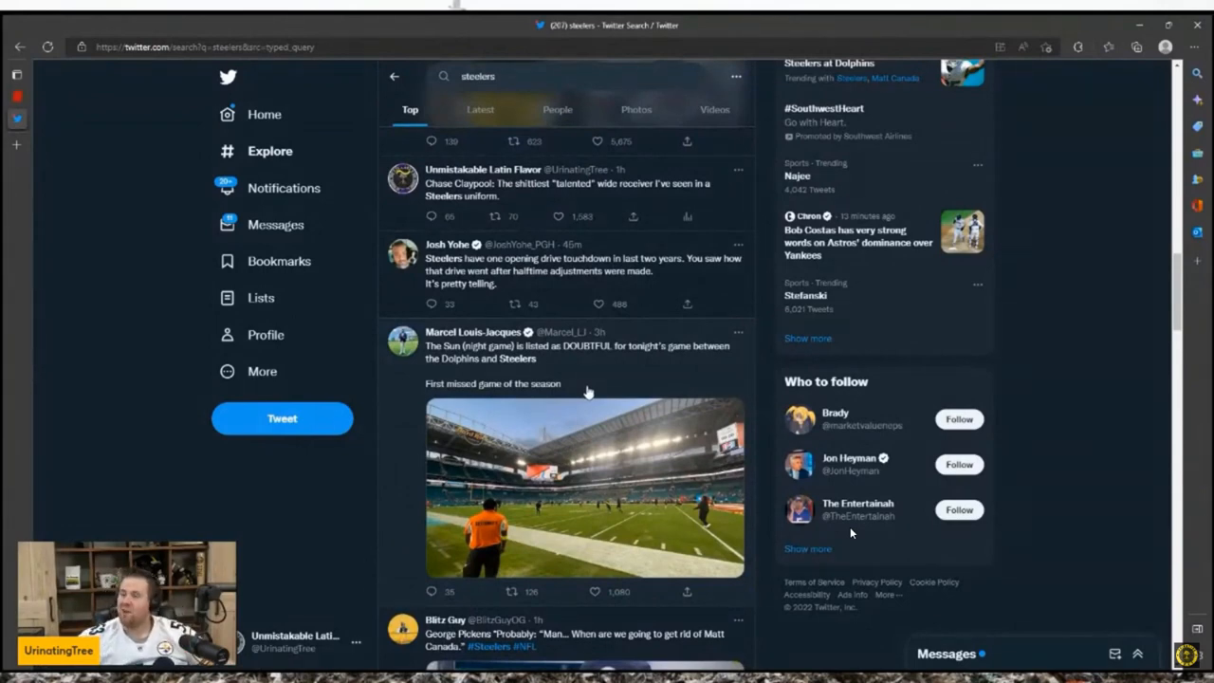
pyautogui.scroll(-3)
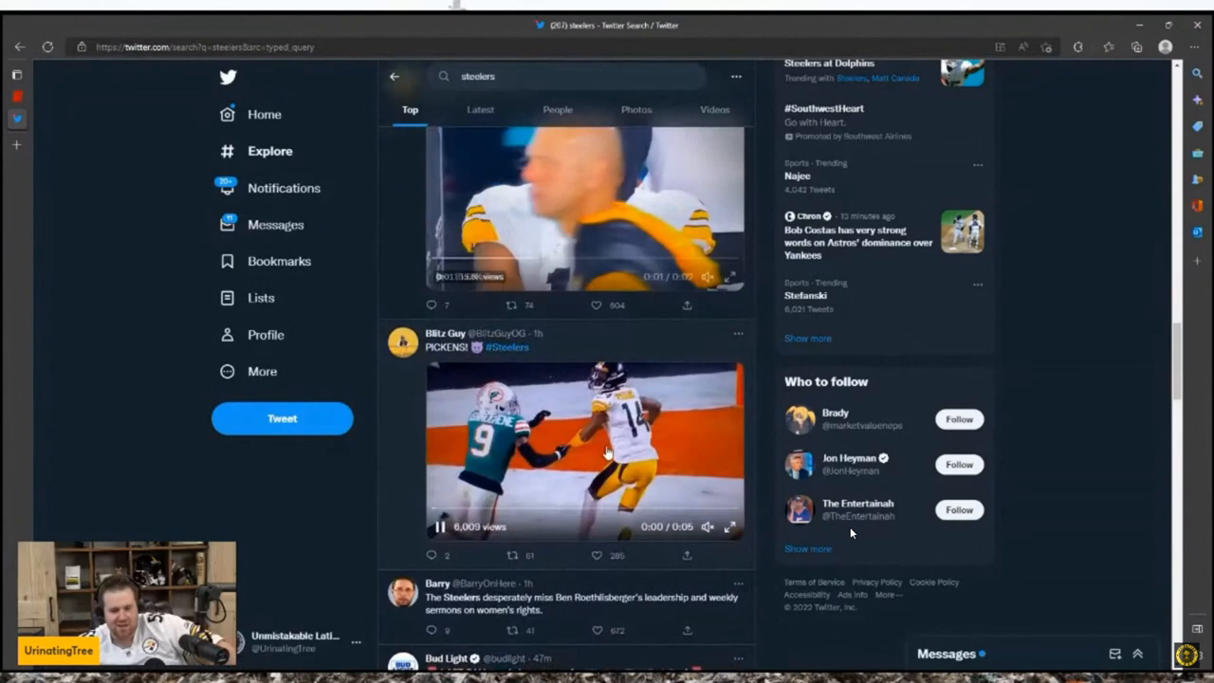
pyautogui.click(507, 347)
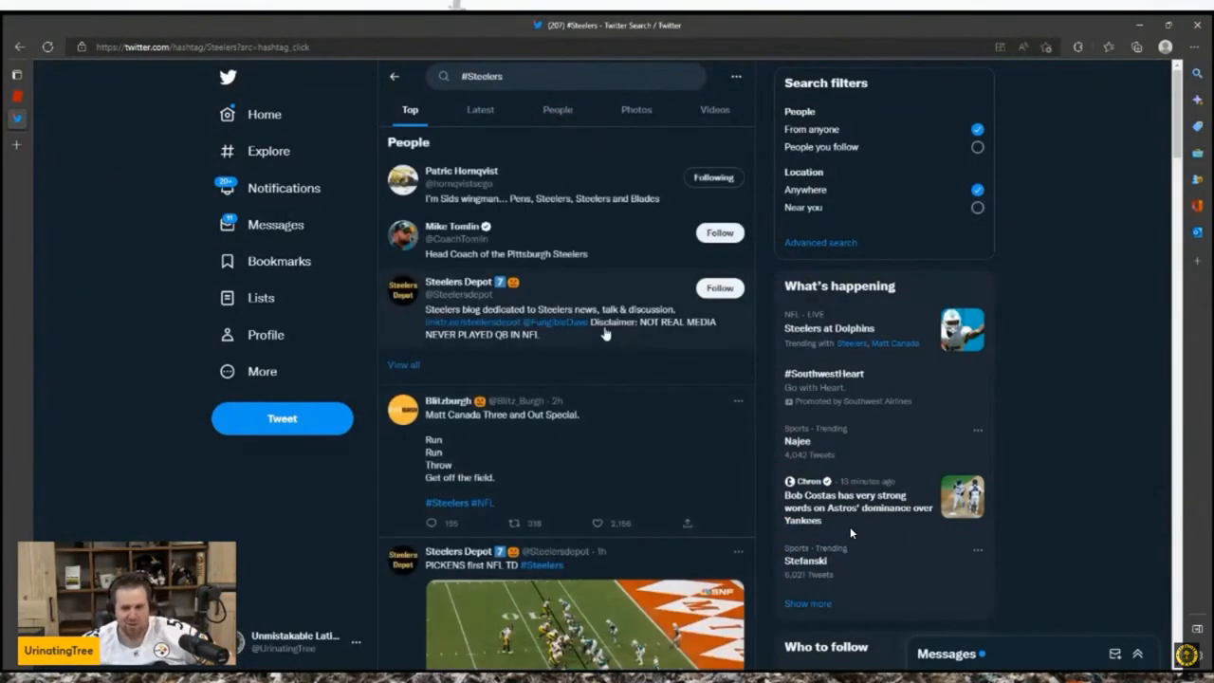
pyautogui.scroll(-3)
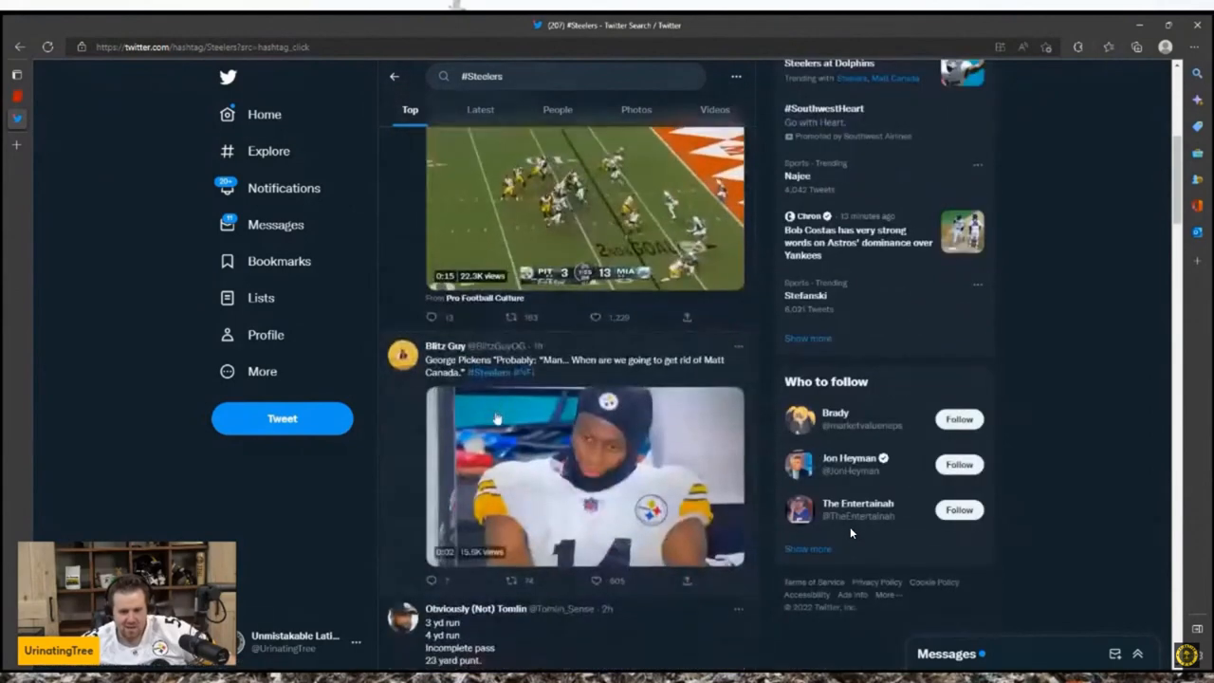
# Open the Pittsburgh Steelers profile showing 'You're blocked' and stop the stream recording.
pyautogui.click(569, 76)
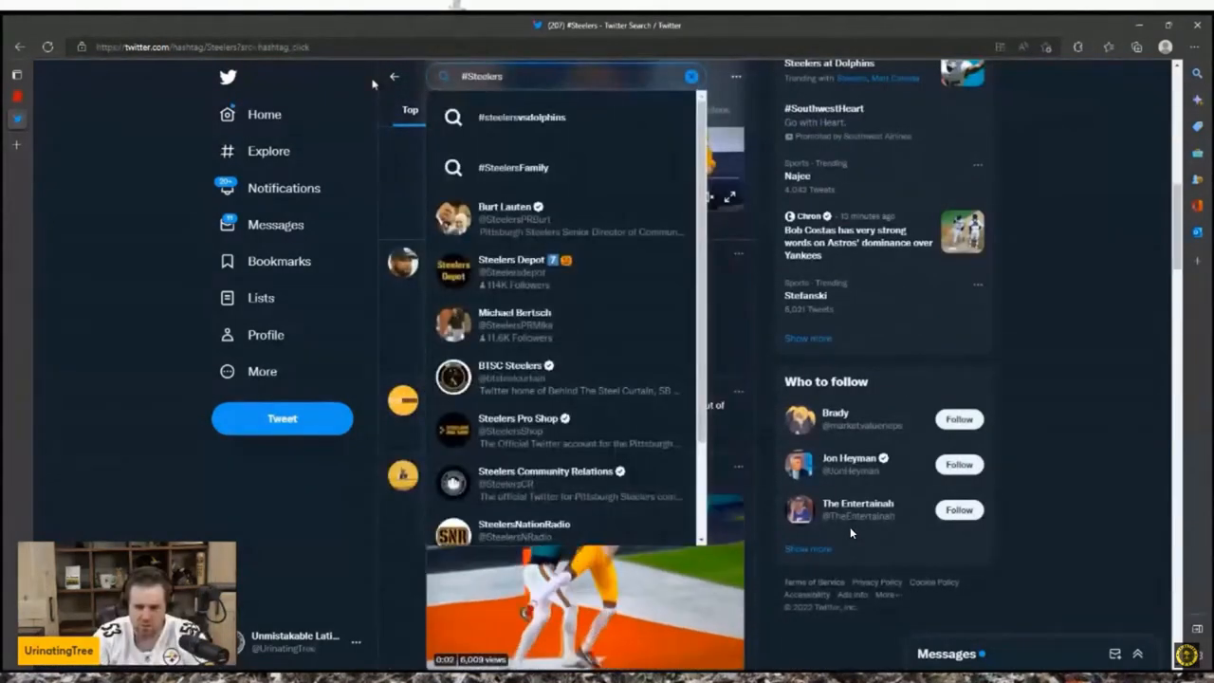
pyautogui.click(567, 76)
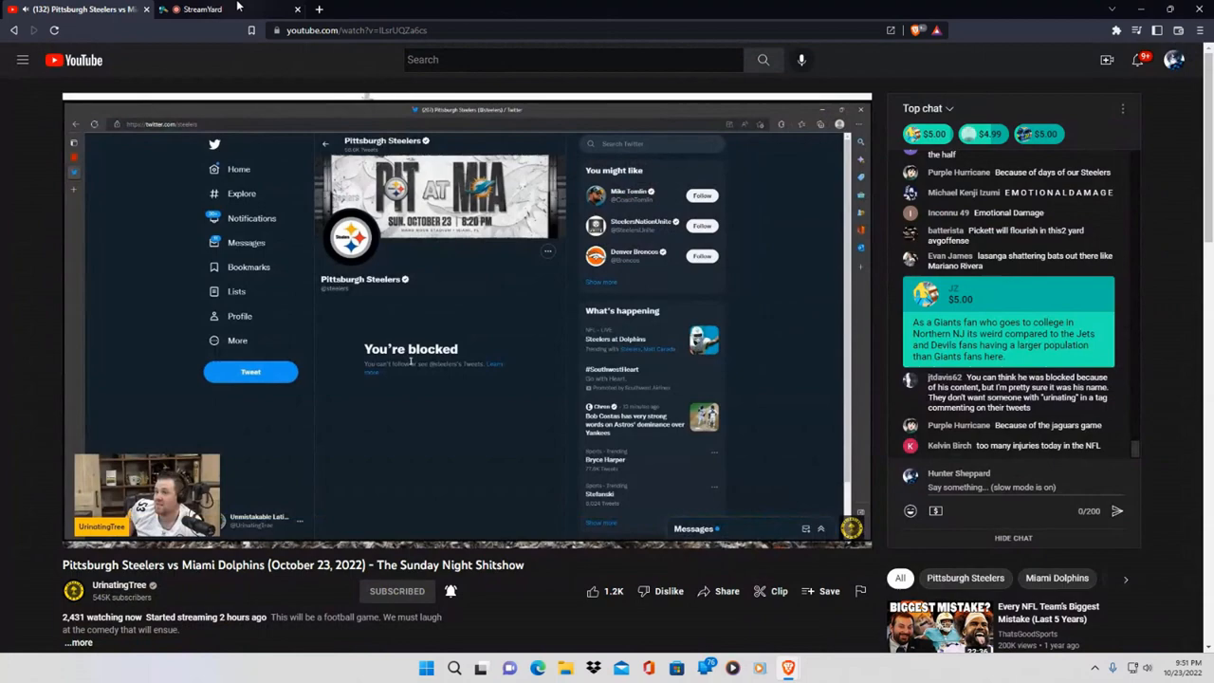
pyautogui.click(199, 8)
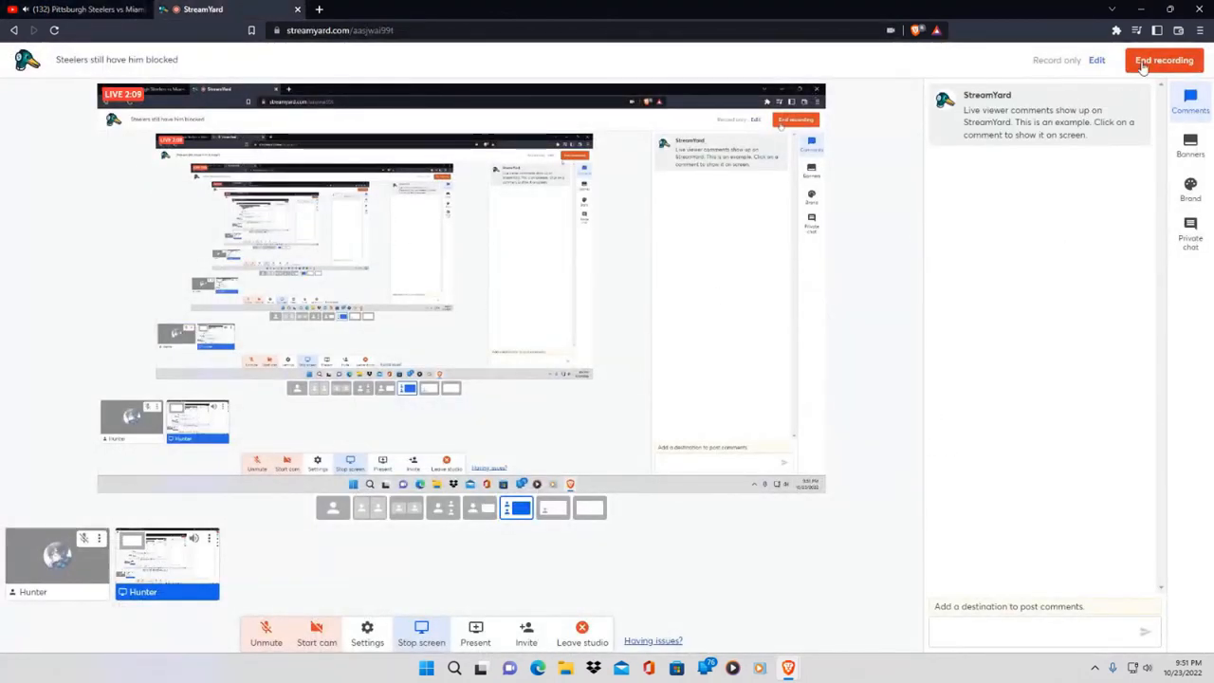